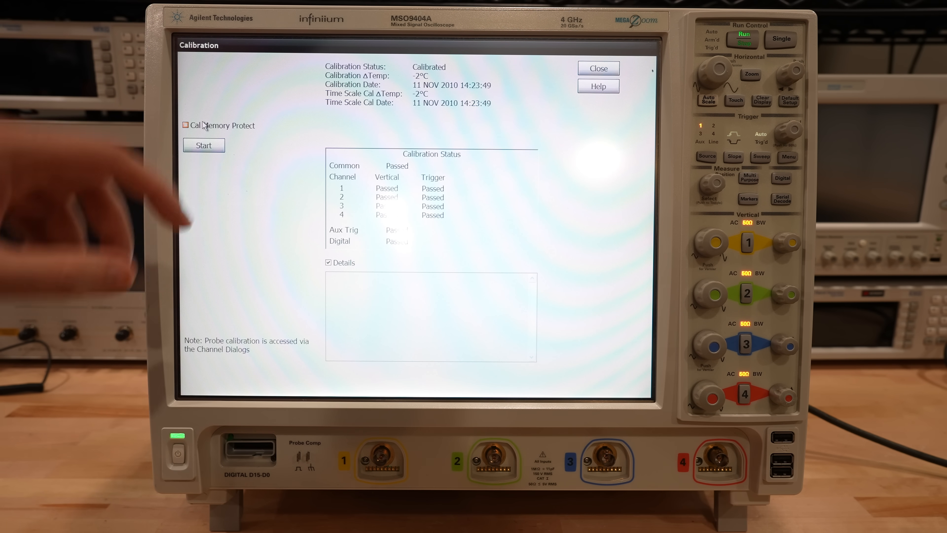
Turn off Cal Memory Protect so a new calibration can be started.
{"action": "left_click", "coordinate": [203, 145]}
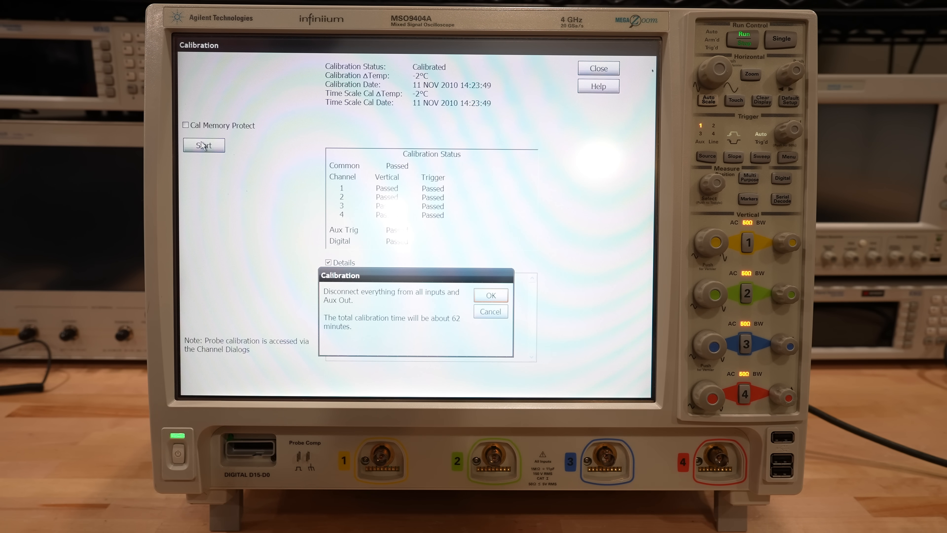
Run calibration to completion with all channels passed, then turn on channel 1 to show its trace.
{"action": "left_click", "coordinate": [491, 295]}
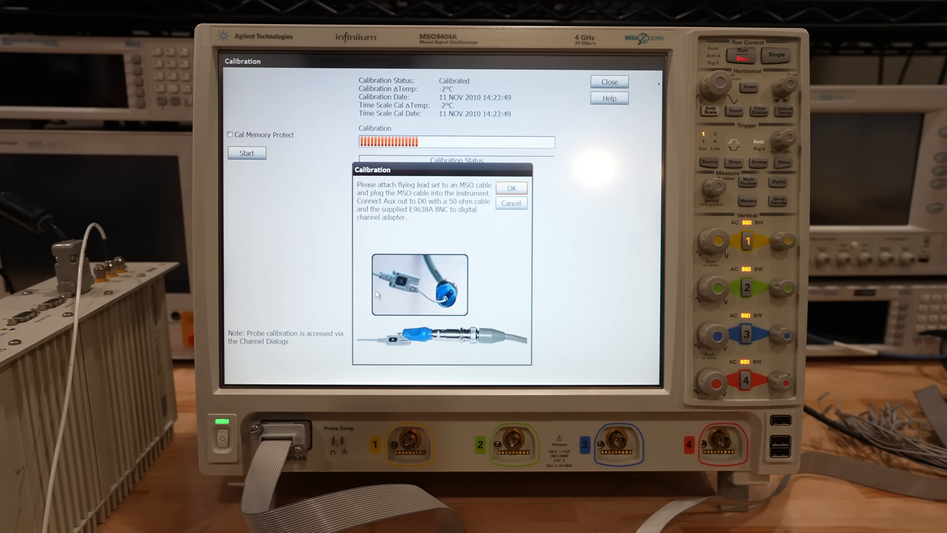
{"action": "left_click", "coordinate": [511, 188]}
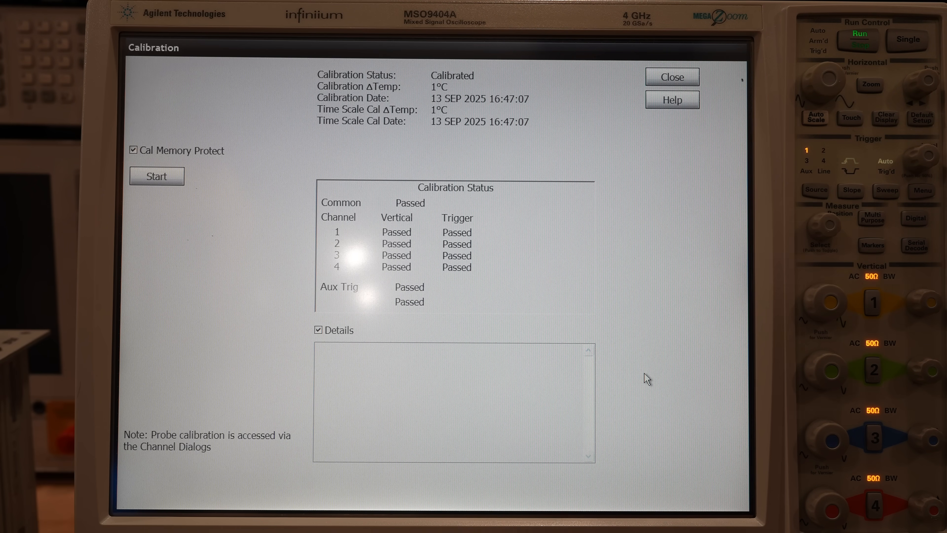
{"action": "left_click", "coordinate": [671, 77]}
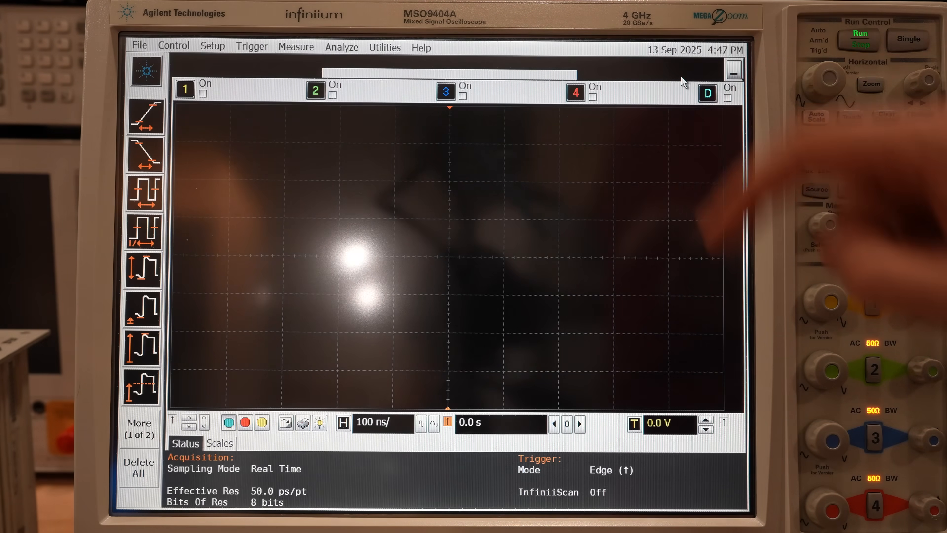
{"action": "left_click", "coordinate": [873, 302]}
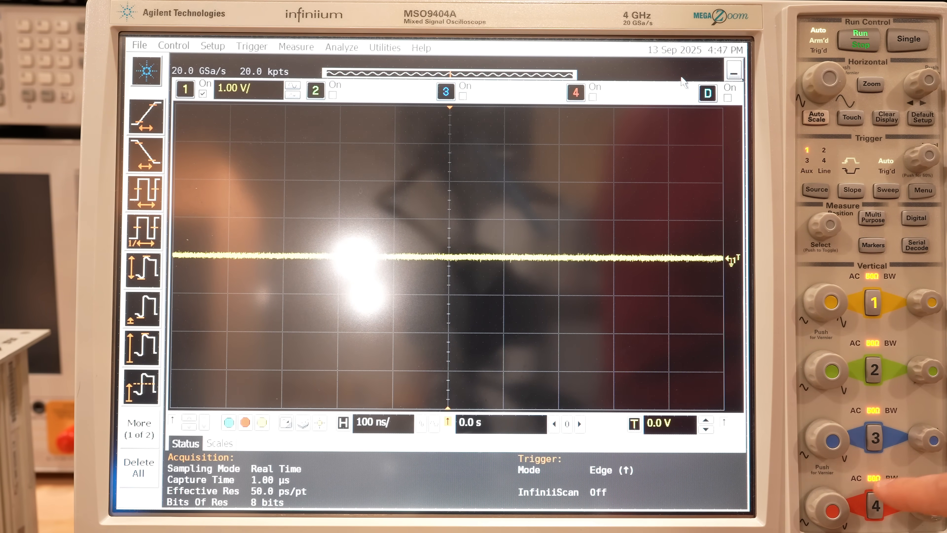